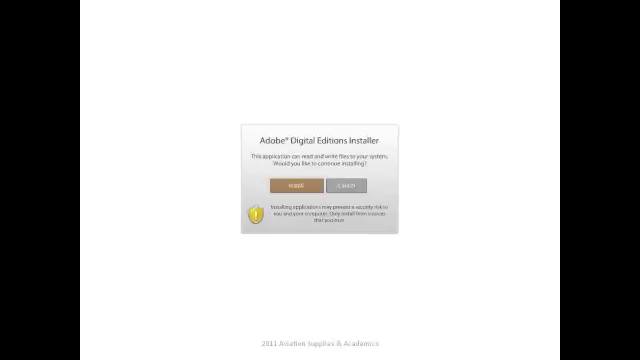
Approve installing Adobe Digital Editions from the installer prompt.
click(292, 188)
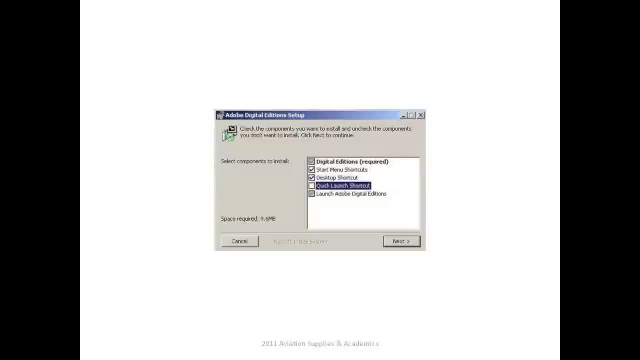
Accept the default components and continue to the destination folder step.
click(396, 244)
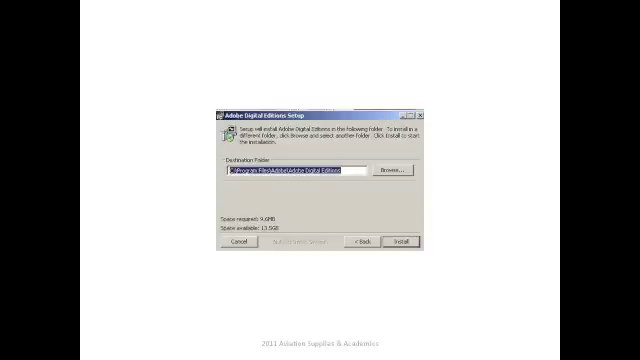
Install Adobe Digital Editions into the default destination folder.
click(396, 248)
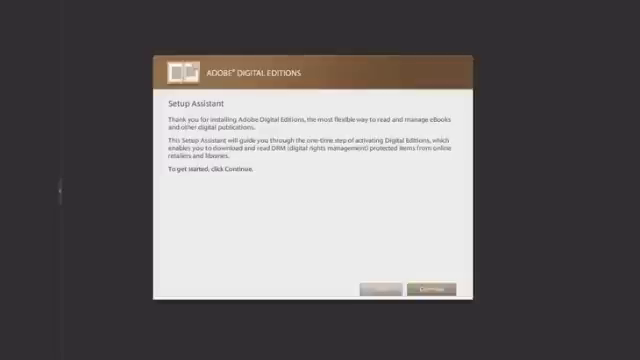
Continue past the Setup Assistant welcome screen to the library view.
click(424, 288)
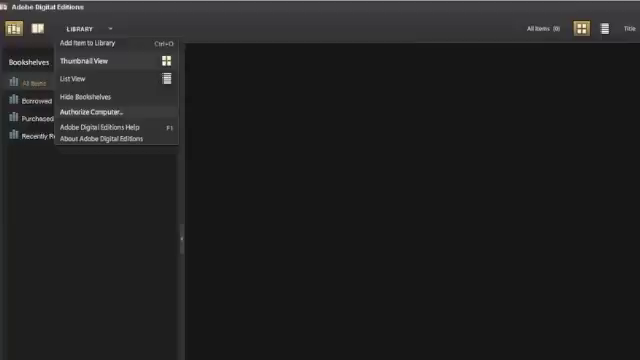
Authorize this computer for protected eBooks via the Library menu.
click(96, 110)
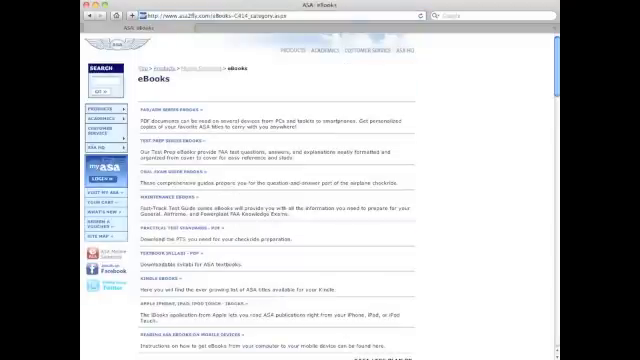
Scroll down the ASA eBooks page to reveal the eBook titles and prices.
scroll(down, 3)
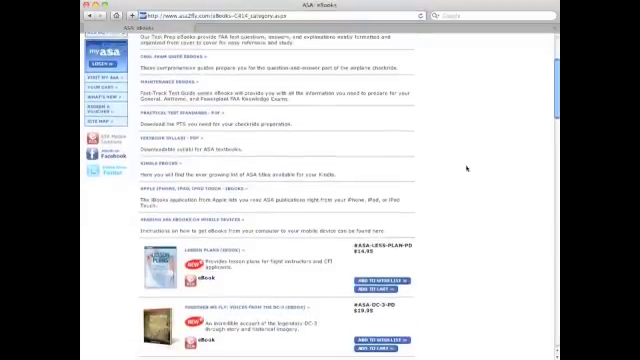